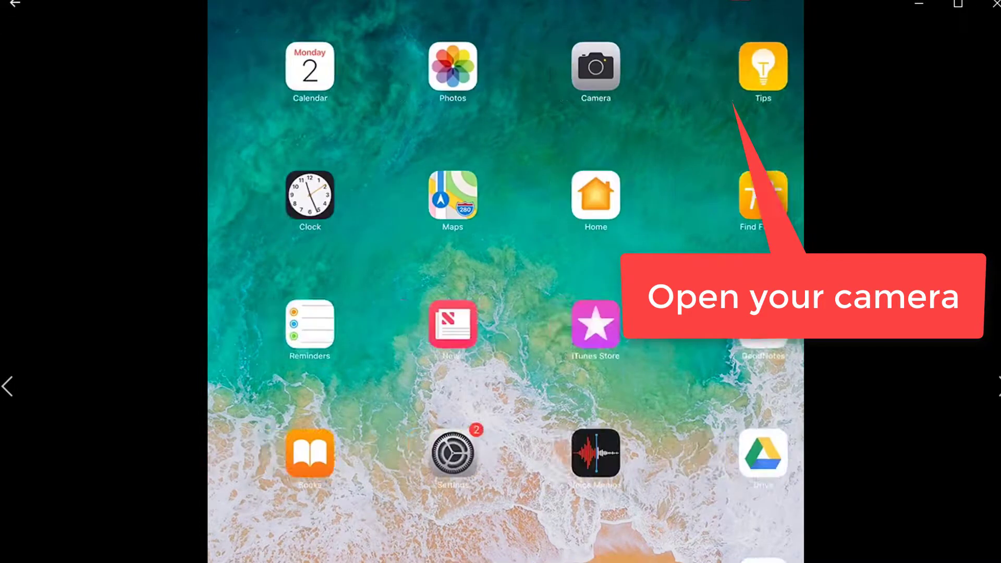
Launch the iPad Camera app to record a short video reply
{"action": "left_click", "coordinate": [594, 67]}
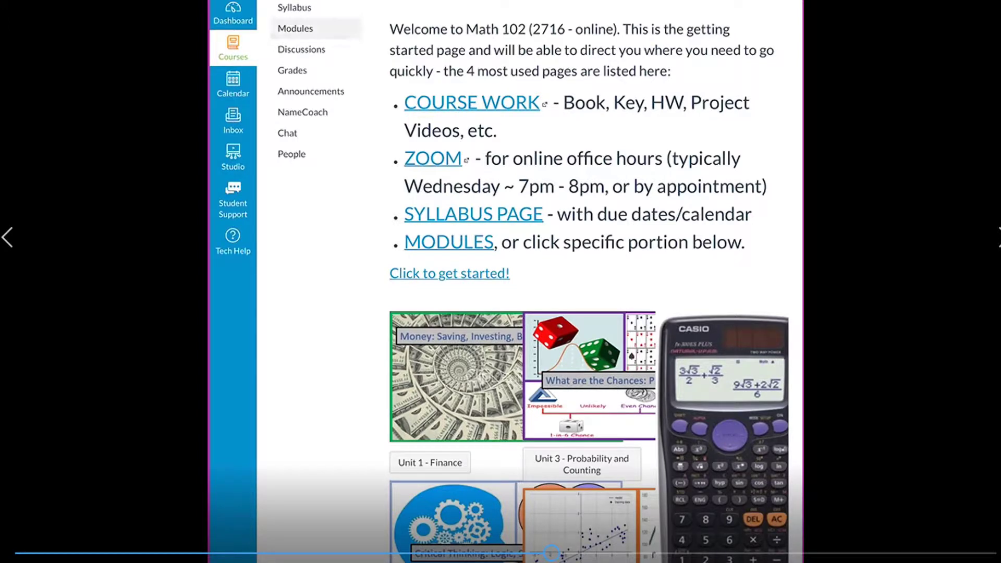
Open the Syllabus - Ted Talks discussion from Modules and reply "Here's my video."
{"action": "left_click", "coordinate": [295, 28]}
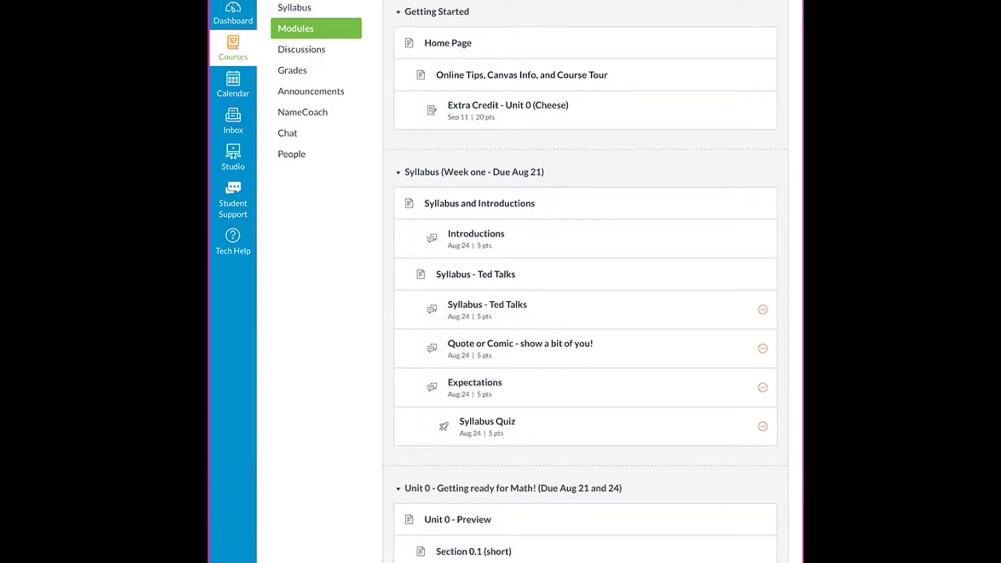
{"action": "left_click", "coordinate": [487, 304]}
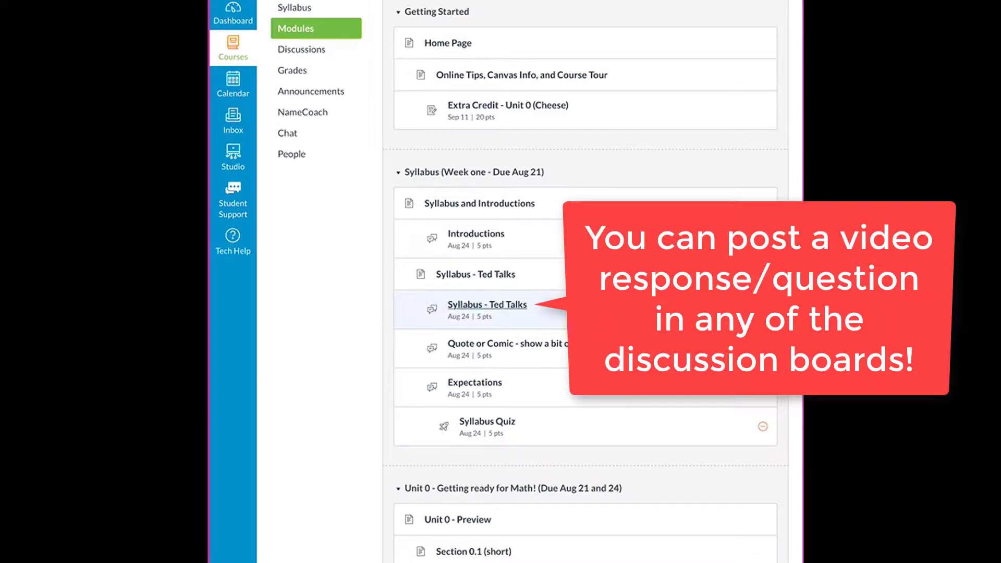
{"action": "left_click", "coordinate": [487, 305]}
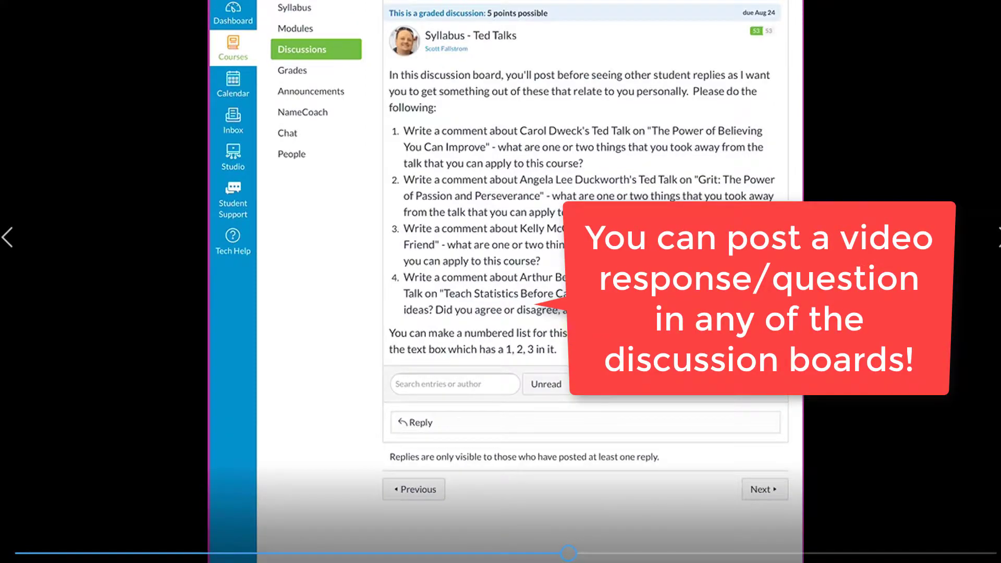
{"action": "type", "text": "Here's my"}
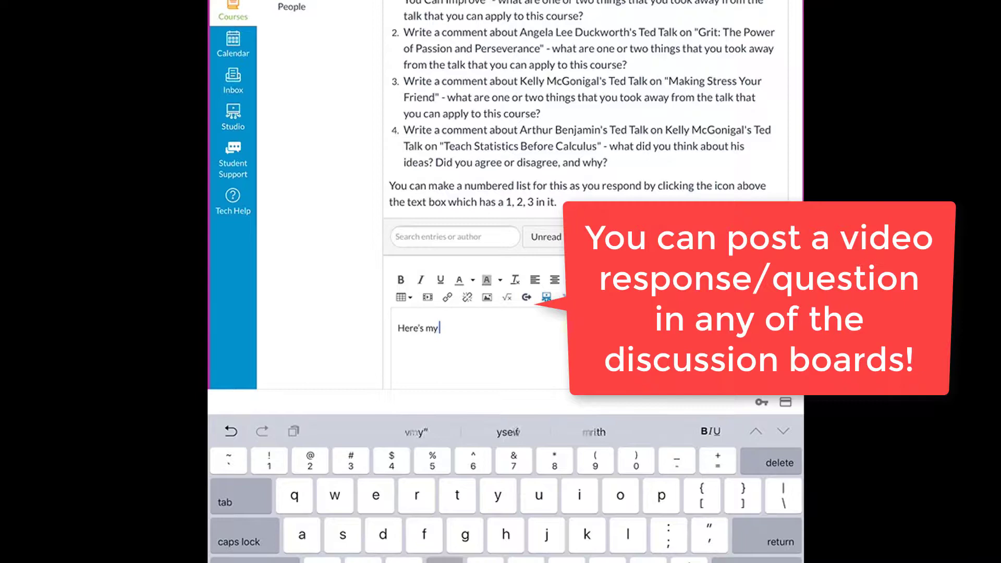
{"action": "type", "text": "video."}
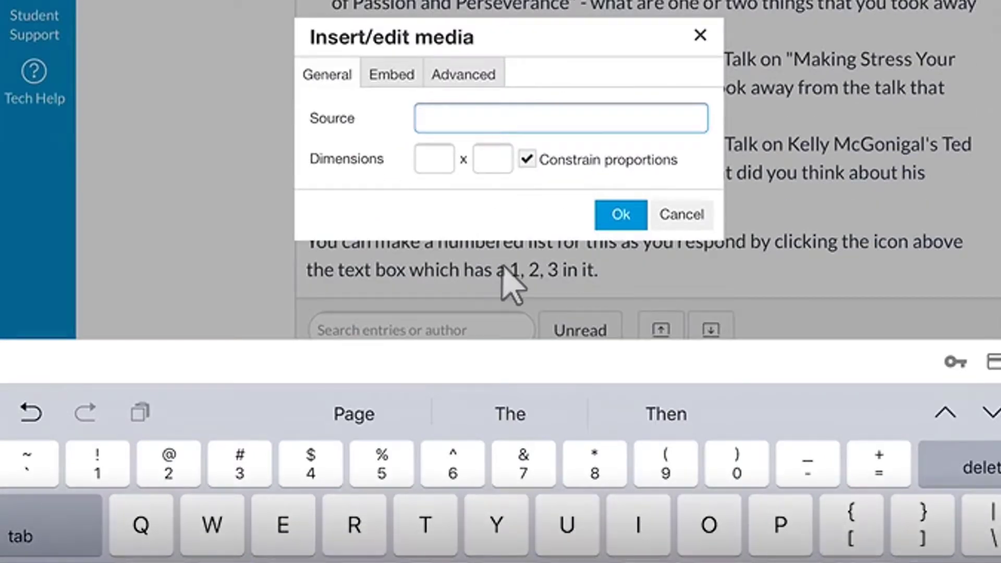
{"action": "left_click", "coordinate": [390, 74]}
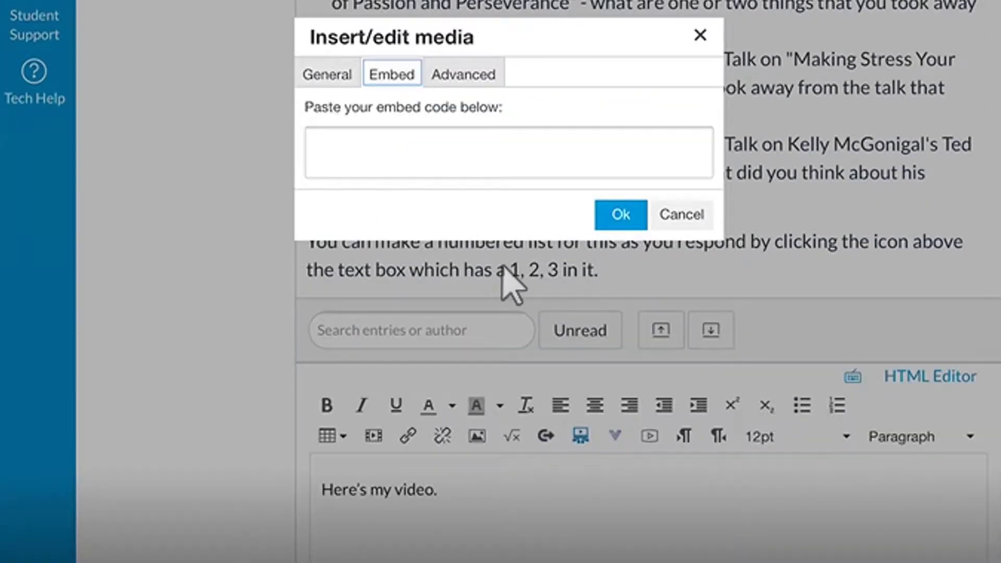
{"action": "left_click", "coordinate": [326, 73]}
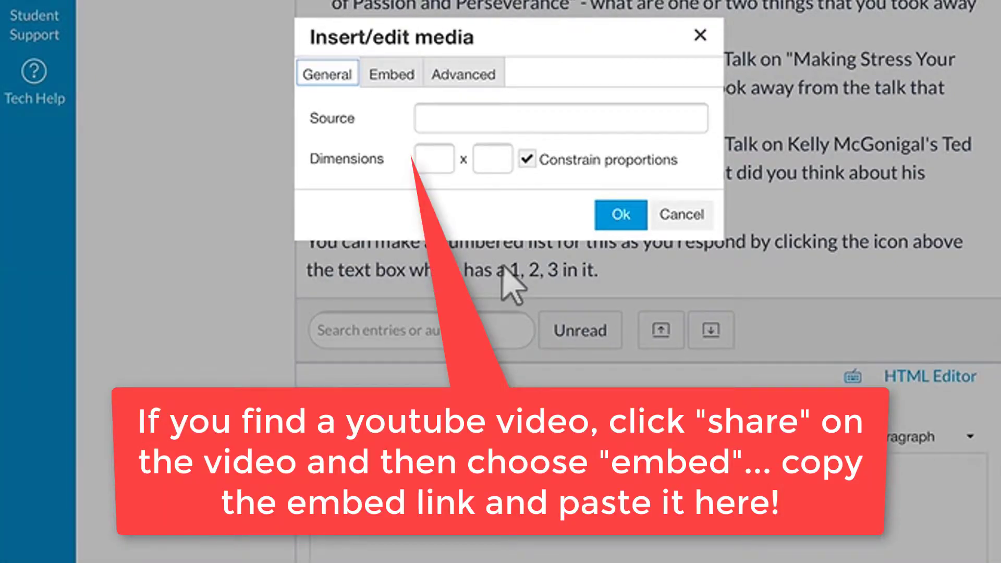
{"action": "left_click", "coordinate": [390, 74]}
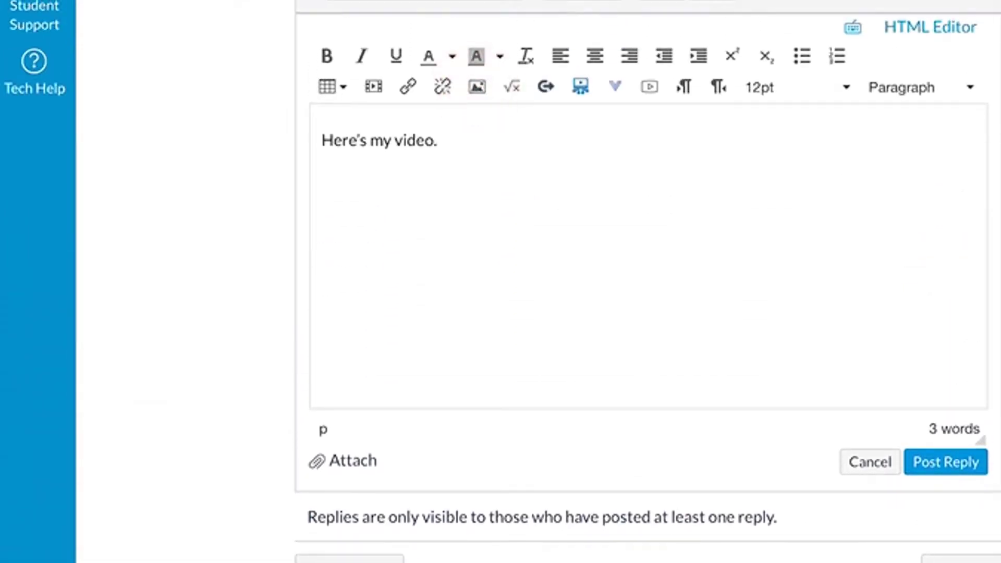
Check the Insert/Edit Image dialog's Canvas files, then open Studio's My Uploads
{"action": "left_click", "coordinate": [476, 86]}
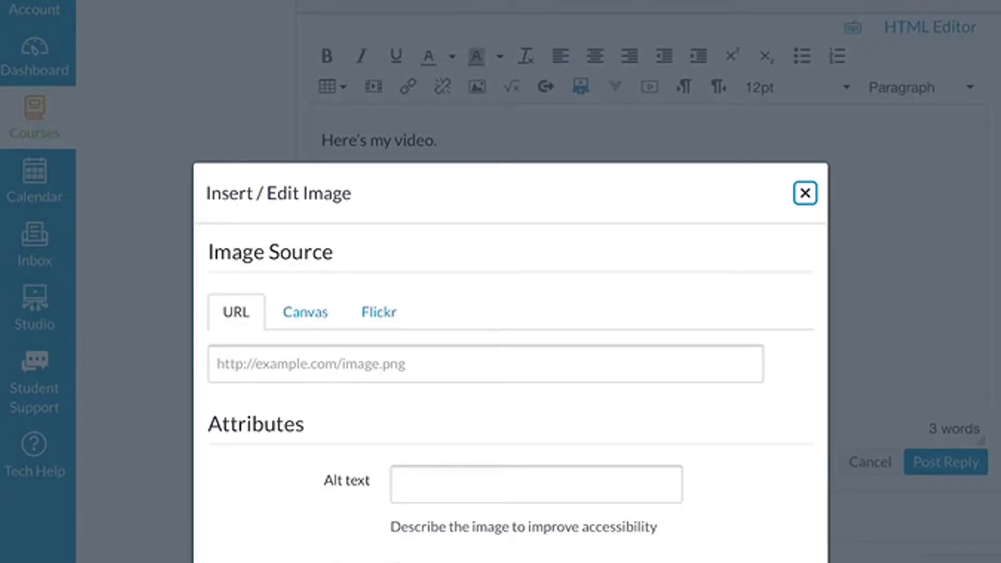
{"action": "left_click", "coordinate": [304, 312]}
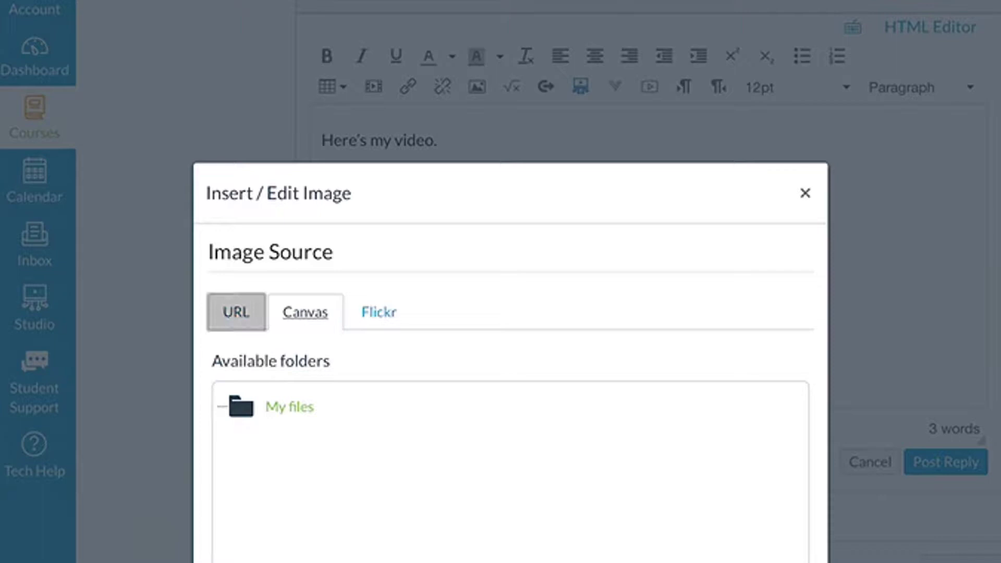
{"action": "left_click", "coordinate": [235, 311]}
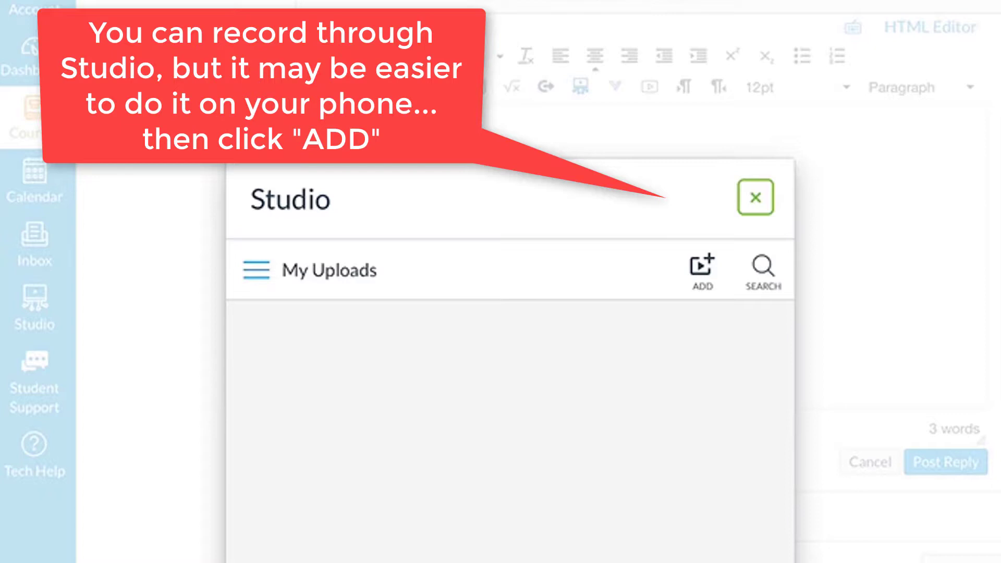
Add the recorded iPad video to Studio's My Uploads via Browse Files
{"action": "left_click", "coordinate": [702, 264]}
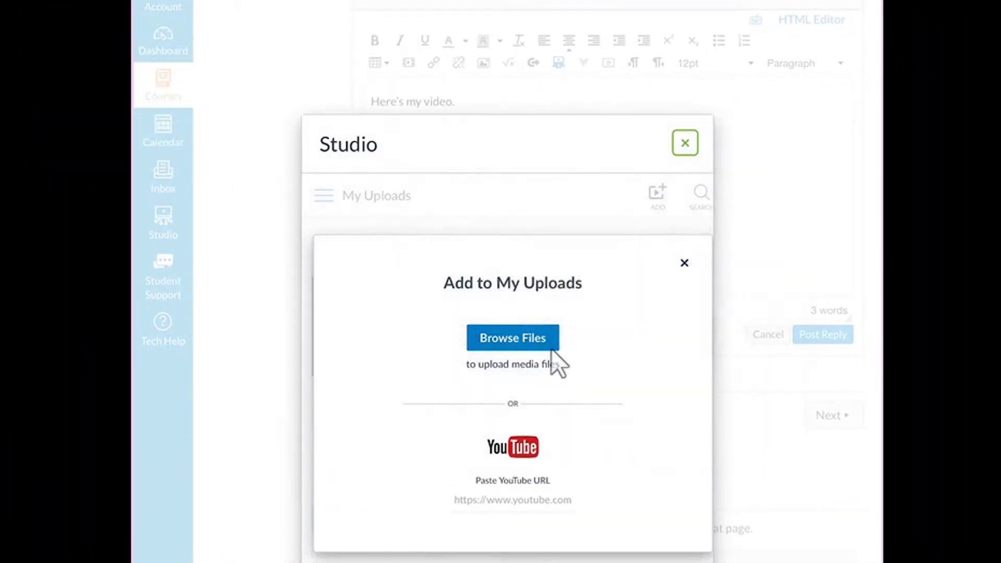
{"action": "left_click", "coordinate": [512, 337]}
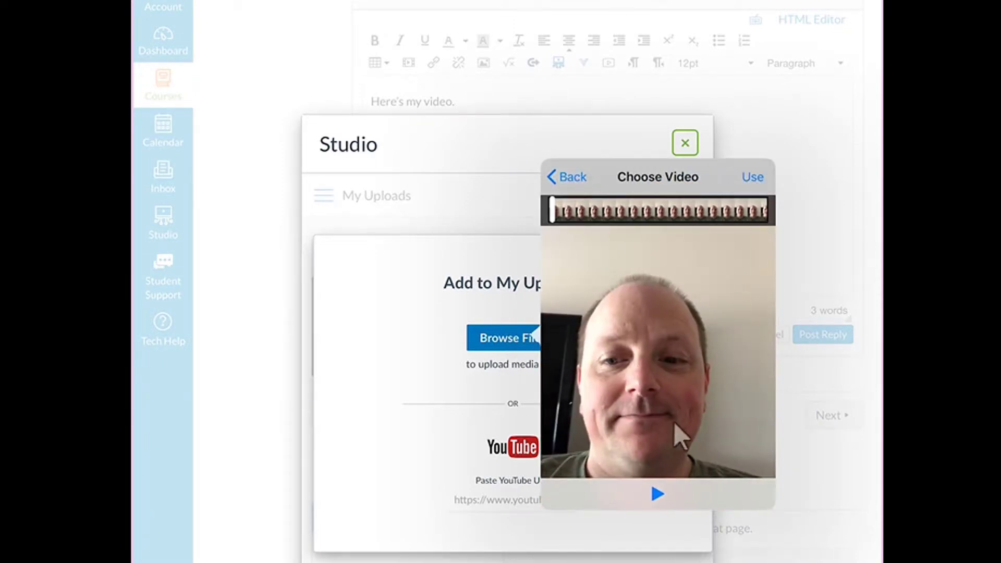
{"action": "left_click", "coordinate": [753, 177]}
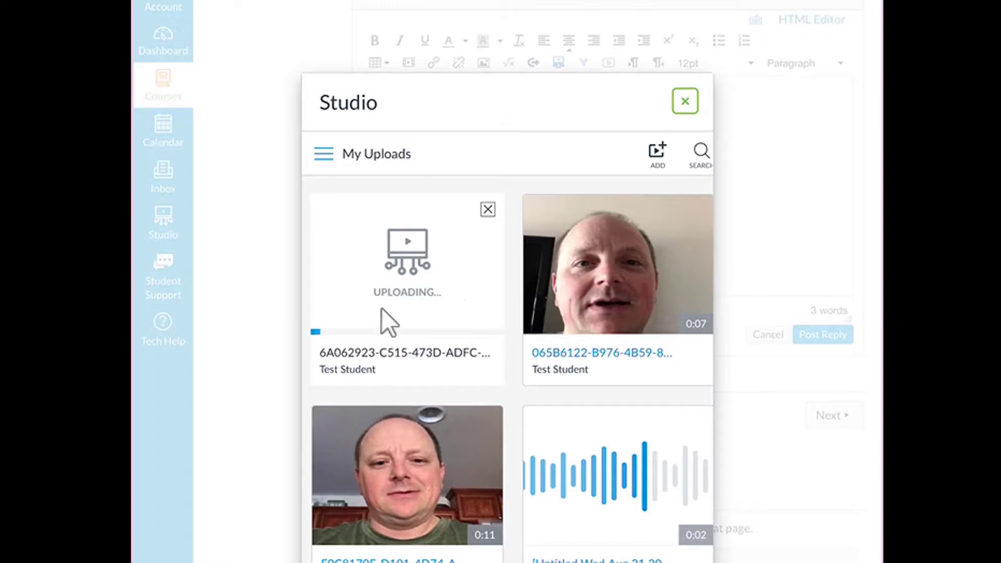
{"action": "mouse_move", "coordinate": [341, 350]}
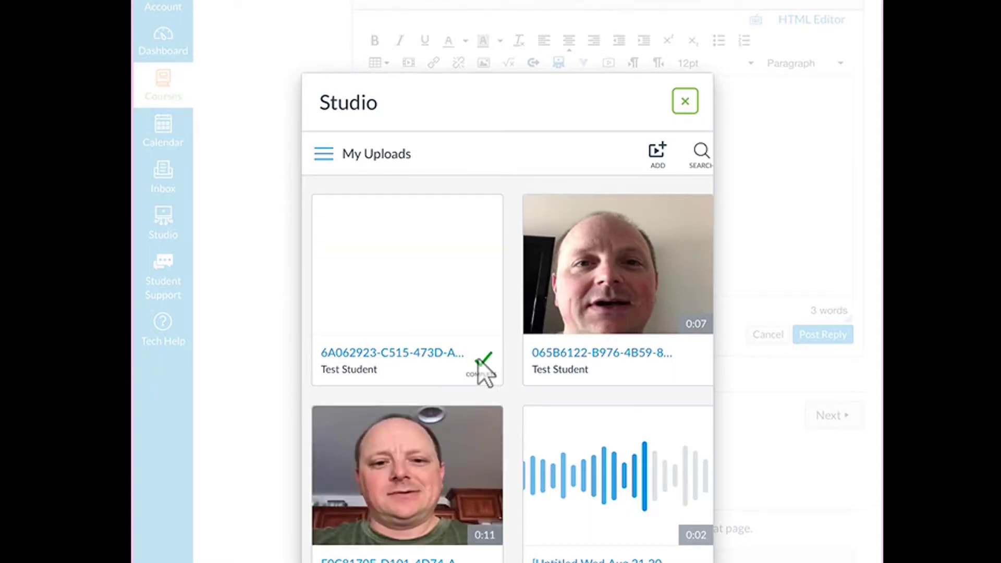
{"action": "mouse_move", "coordinate": [426, 304]}
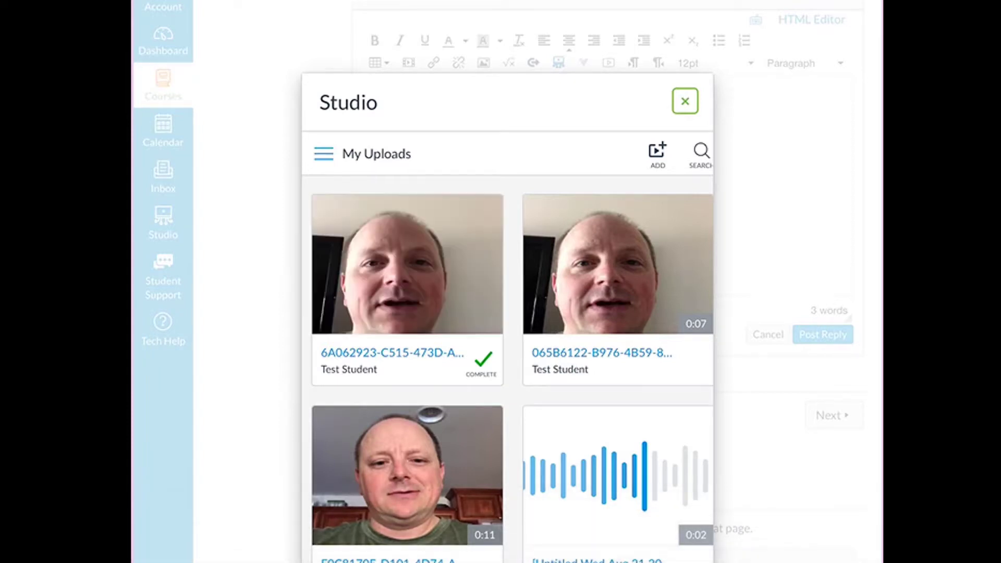
Select the newly uploaded video thumbnail once its upload is complete
{"action": "left_click", "coordinate": [406, 263]}
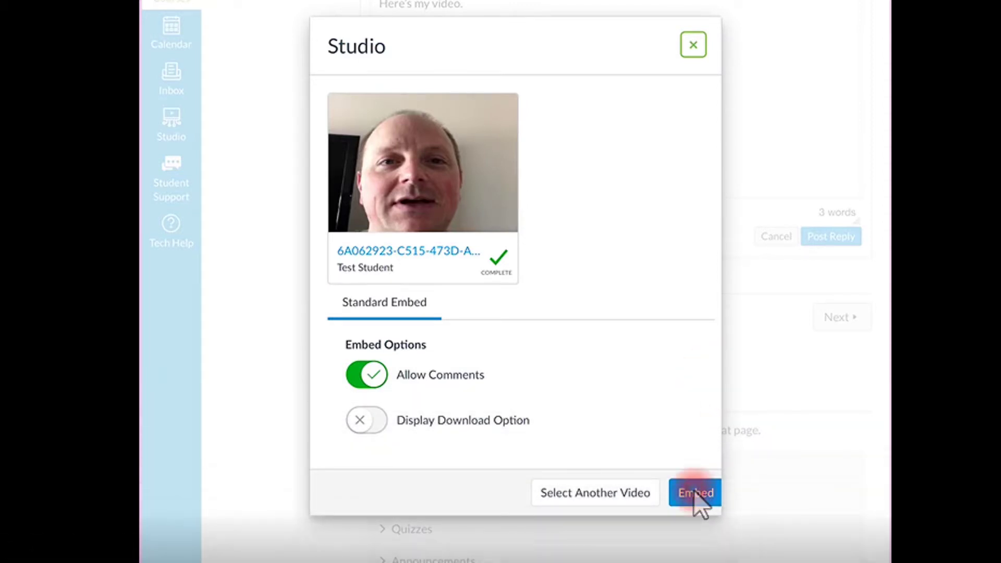
Embed the 7-second Studio clip below "Here's my video." with comments allowed
{"action": "left_click", "coordinate": [694, 492]}
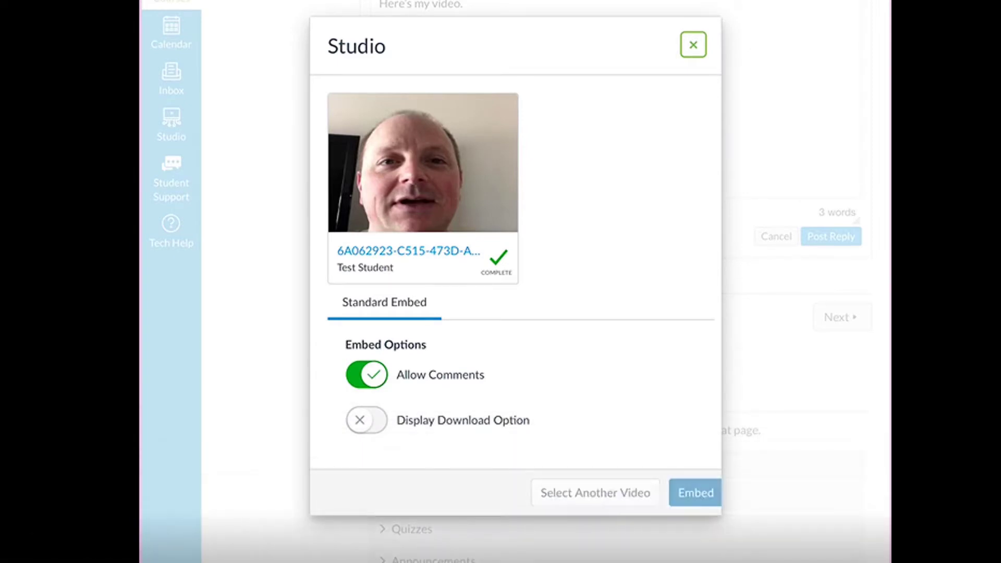
{"action": "left_click", "coordinate": [694, 491]}
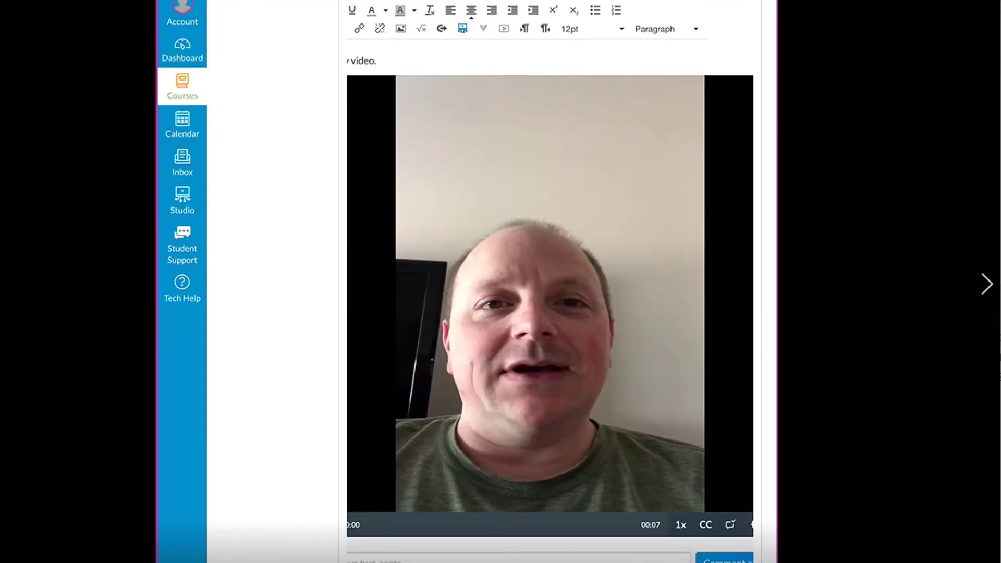
Scroll down past the embedded clip toward the Post Reply button
{"action": "scroll", "scroll_direction": "down", "scroll_amount": 3}
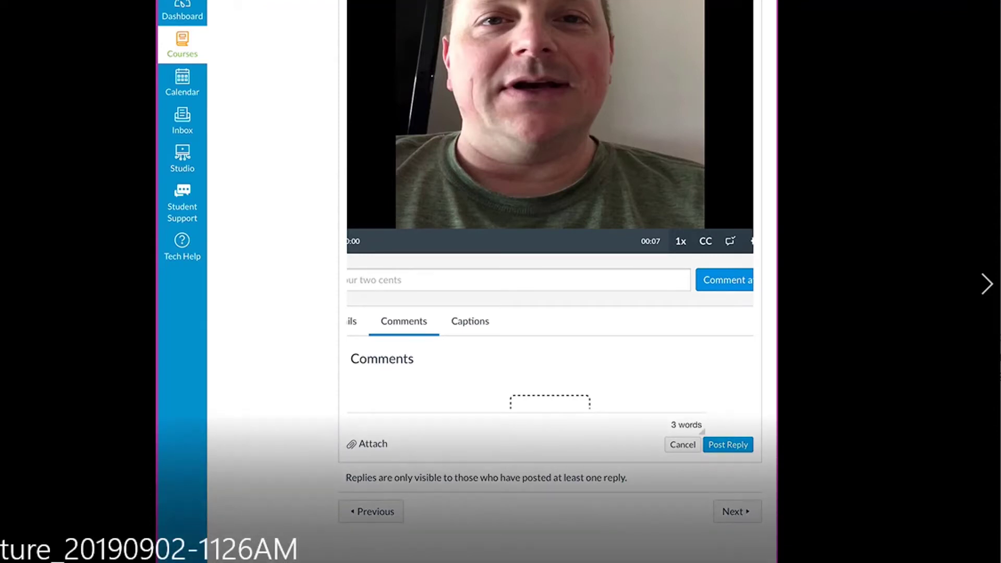
{"action": "mouse_move", "coordinate": [774, 460]}
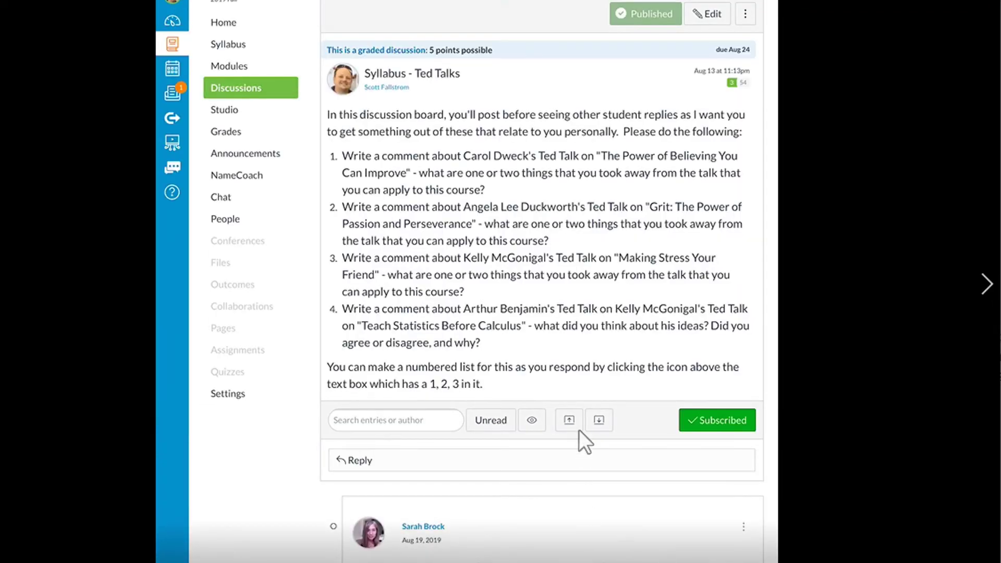
Expand Test Student's posted reply at the bottom of the replies list
{"action": "scroll", "scroll_direction": "down", "scroll_amount": 3}
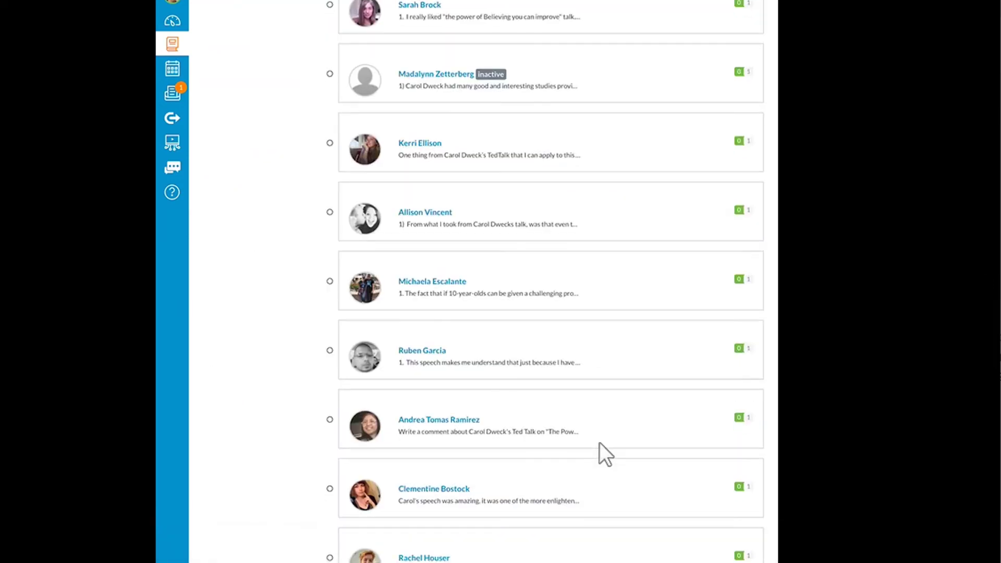
{"action": "scroll", "scroll_direction": "down", "scroll_amount": 3}
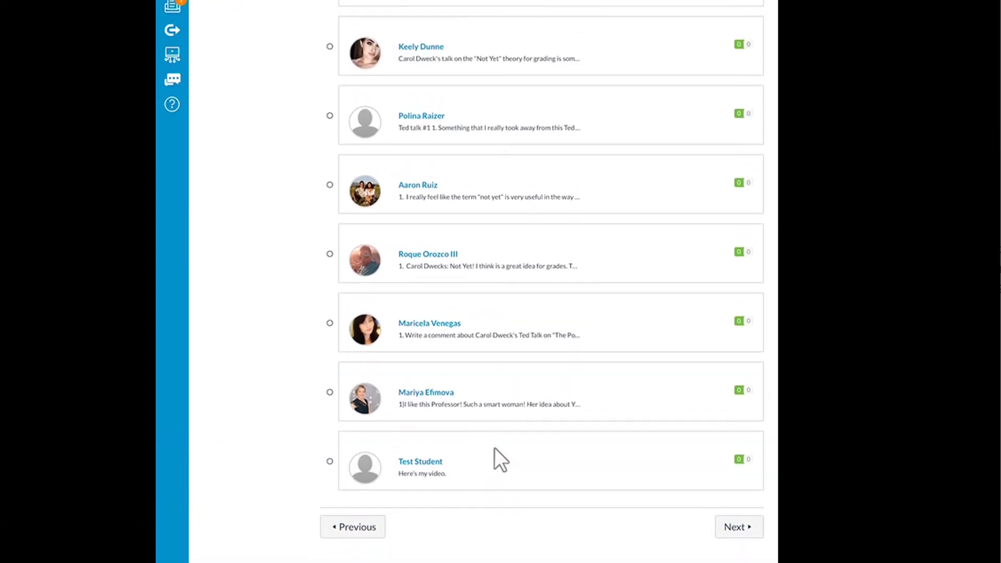
{"action": "left_click", "coordinate": [420, 461]}
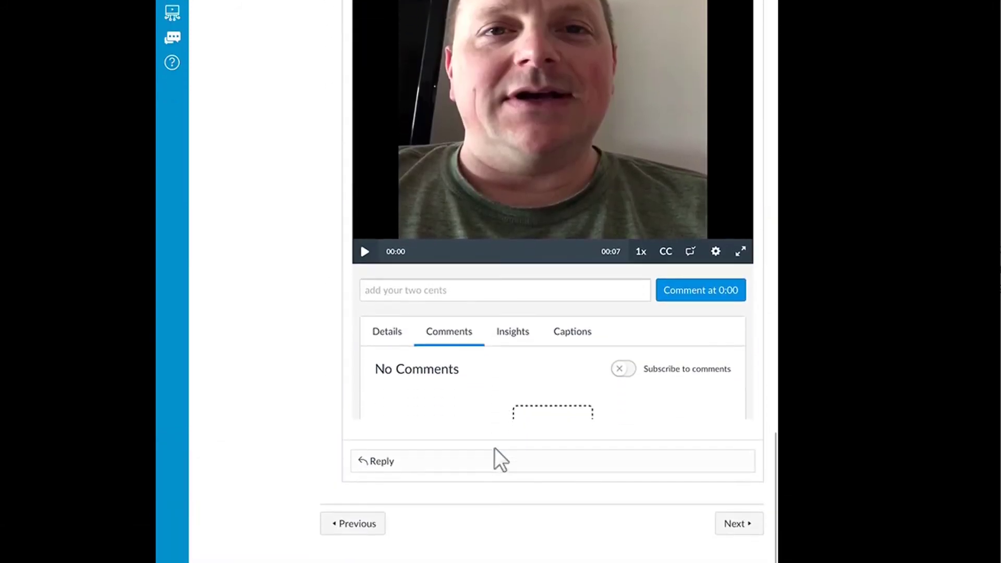